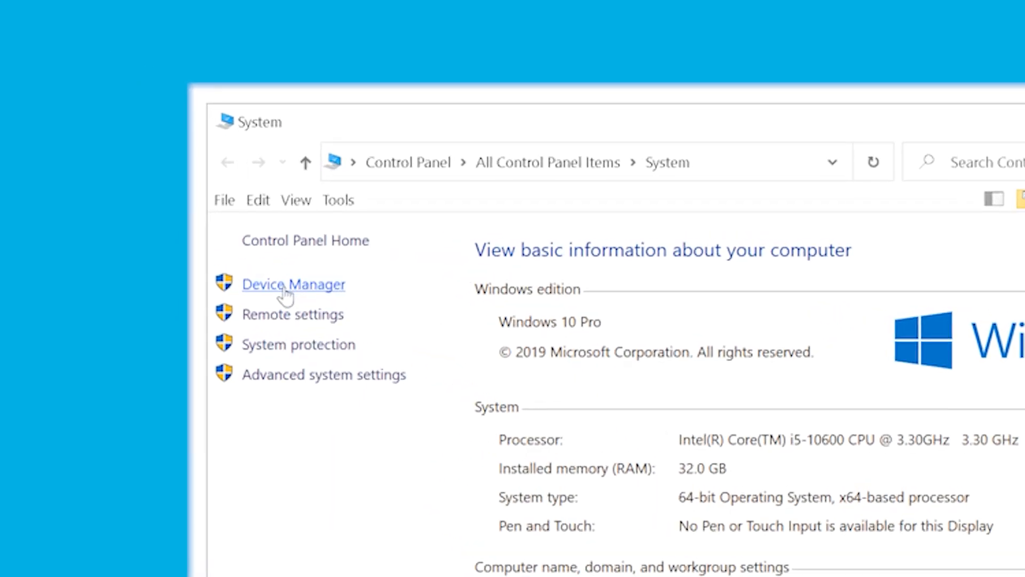
# Step: Show the CT2000MX500SSD1 drive's properties from the Disk drives list in Device Manager
pyautogui.click(292, 284)
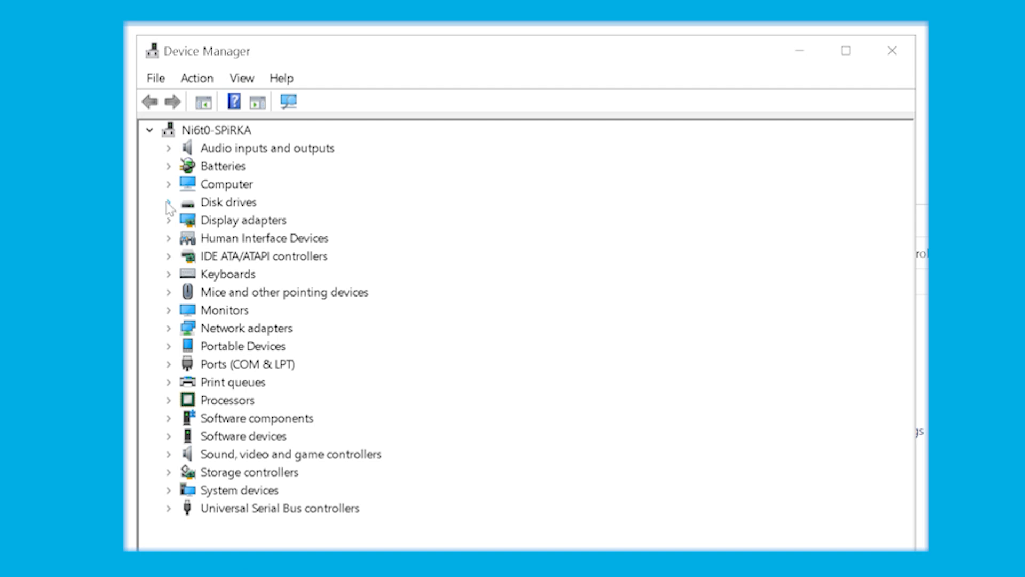
pyautogui.click(165, 203)
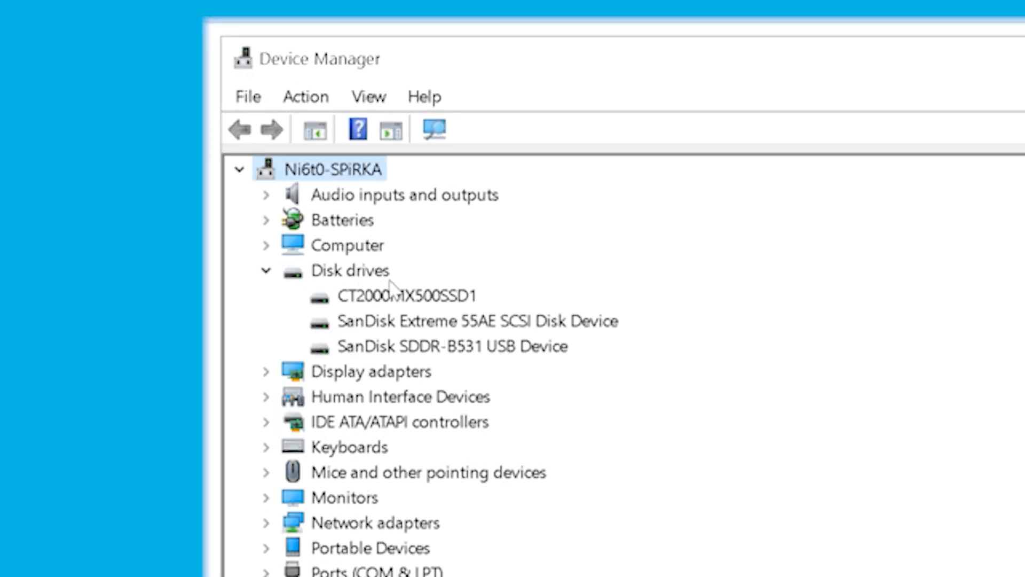
pyautogui.click(397, 296)
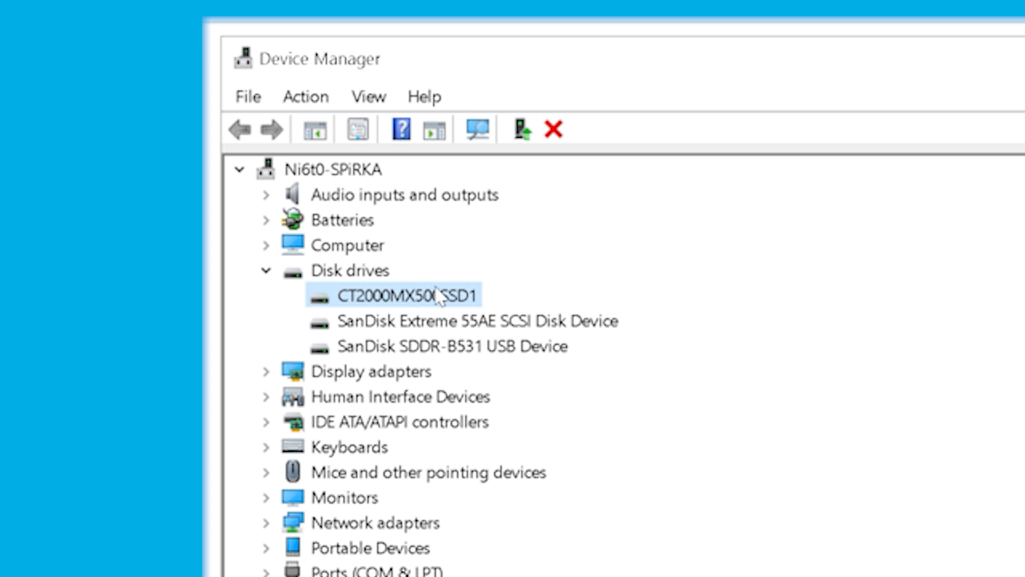
pyautogui.rightClick(434, 296)
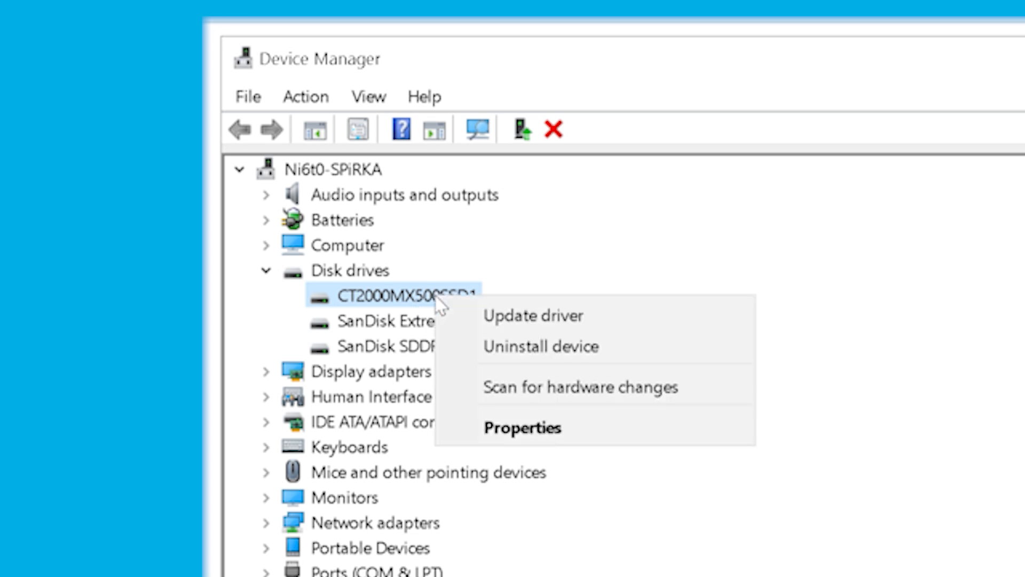
pyautogui.click(523, 427)
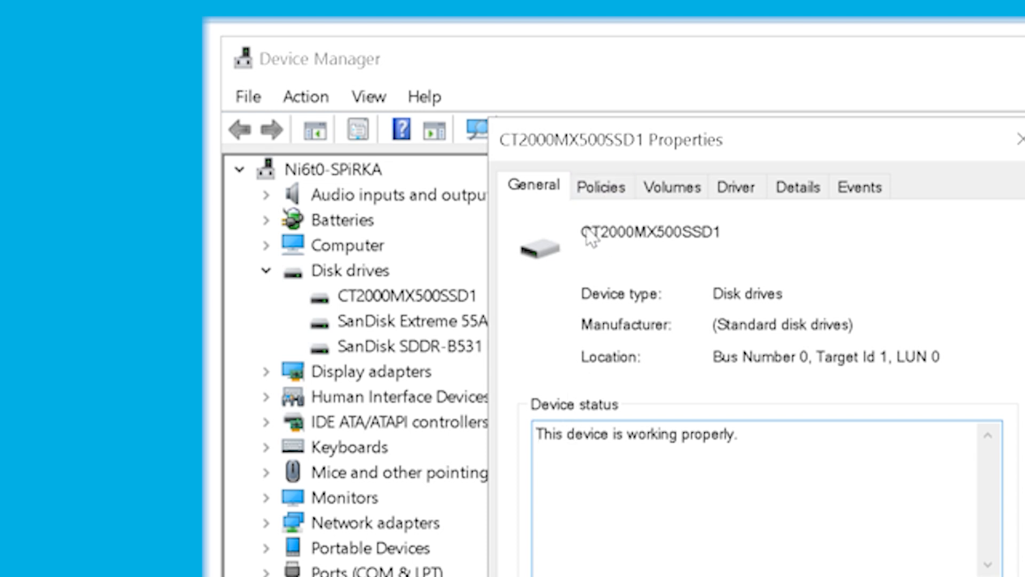
pyautogui.moveTo(585, 258)
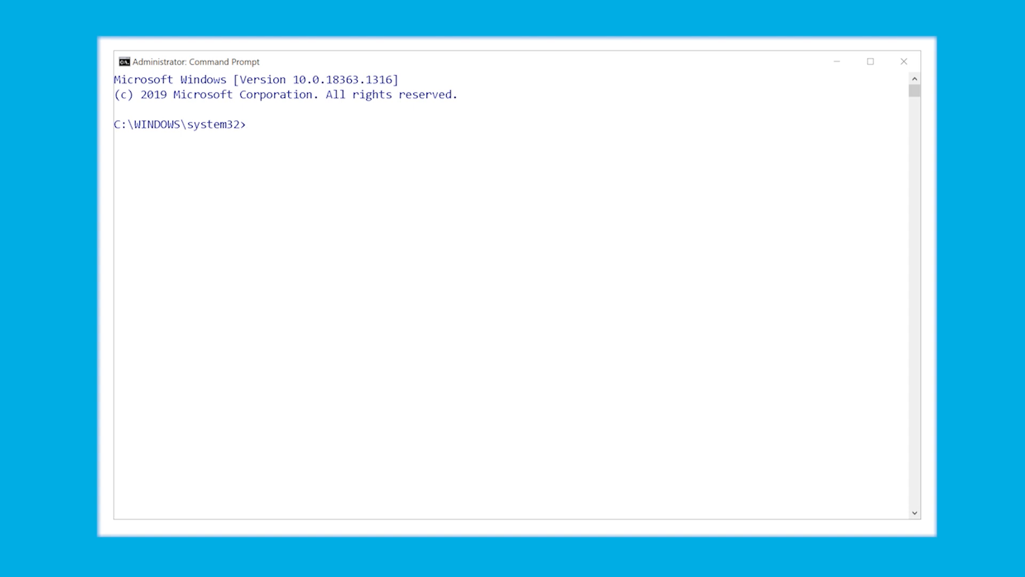
# Step: Run chkdsk x: /f to check and repair drive X
pyautogui.write('ch')
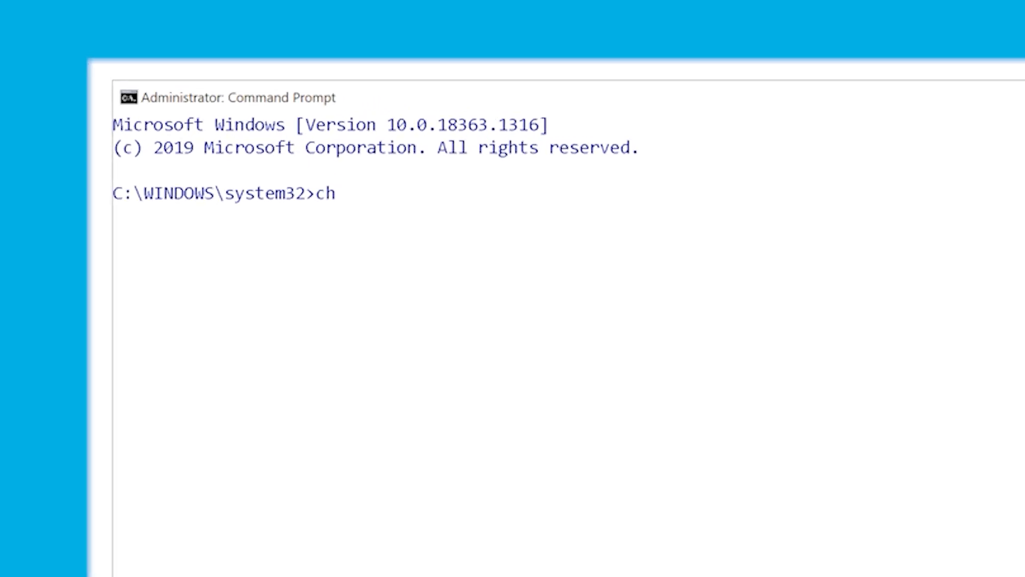
pyautogui.write('kdsk')
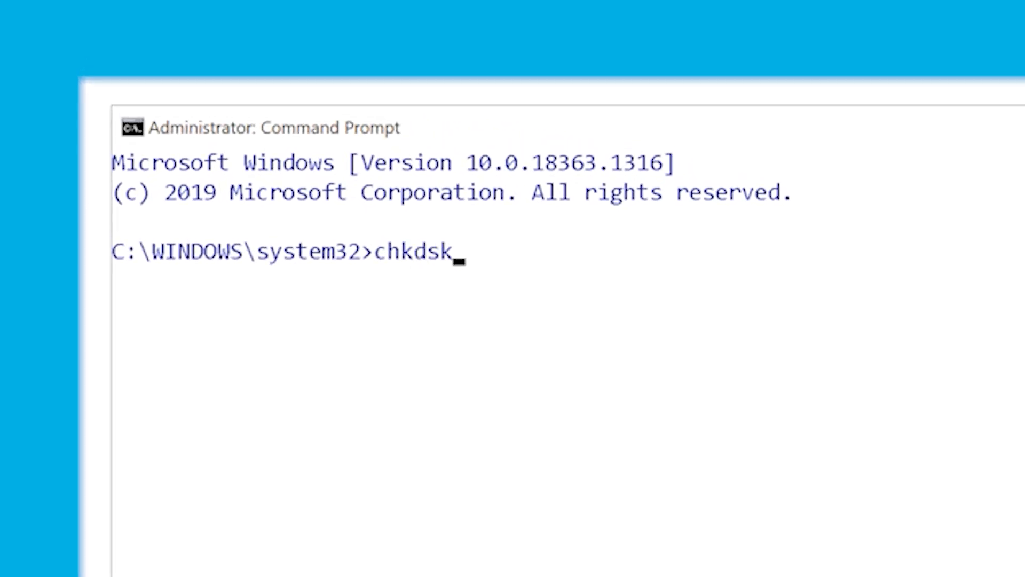
pyautogui.write('x')
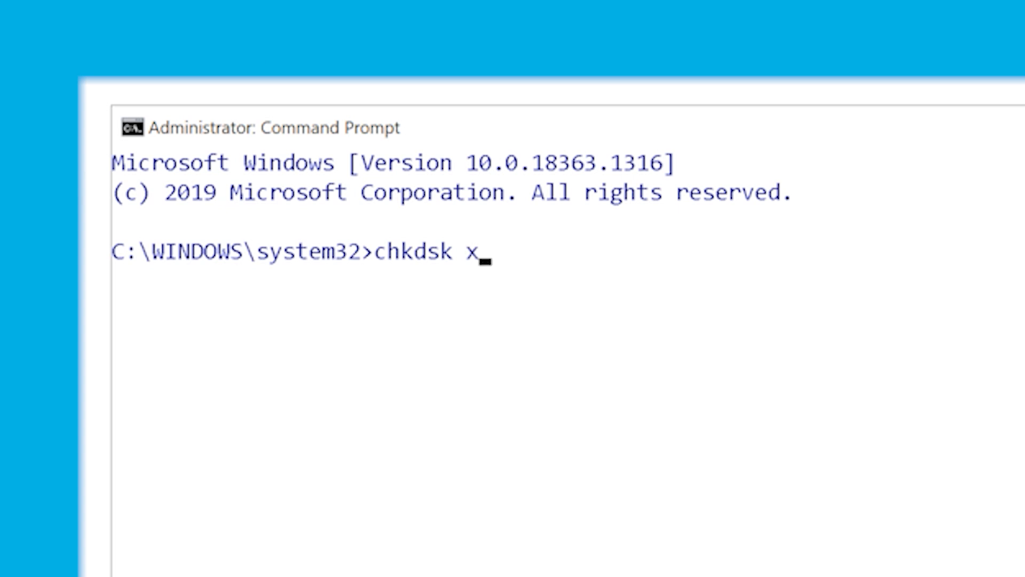
pyautogui.write(': /f')
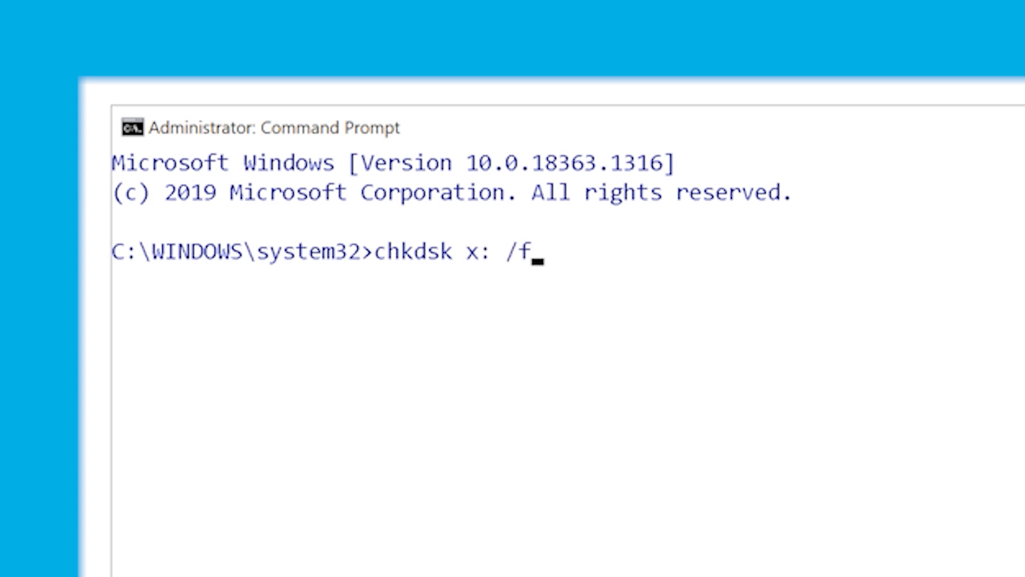
pyautogui.press('Enter')
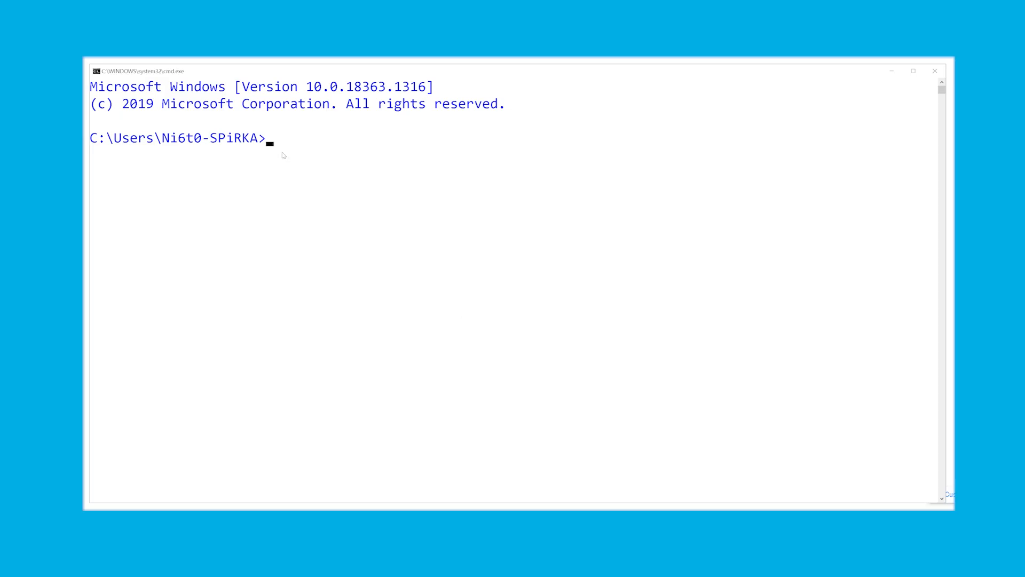
# Step: Enter wmic in the fresh Command Prompt to reach the wmic:root\cli prompt
pyautogui.click(294, 156)
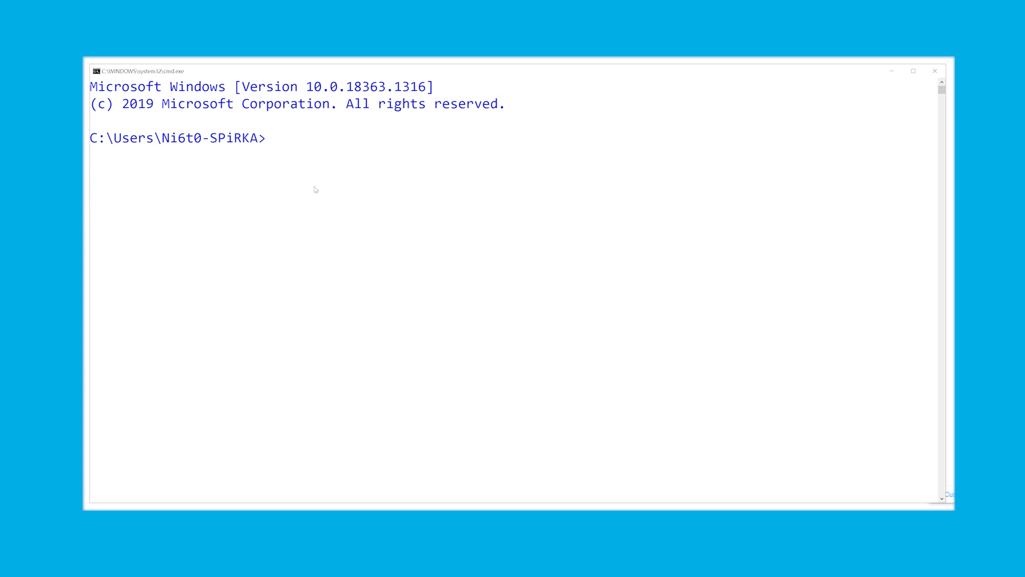
pyautogui.write('wmic')
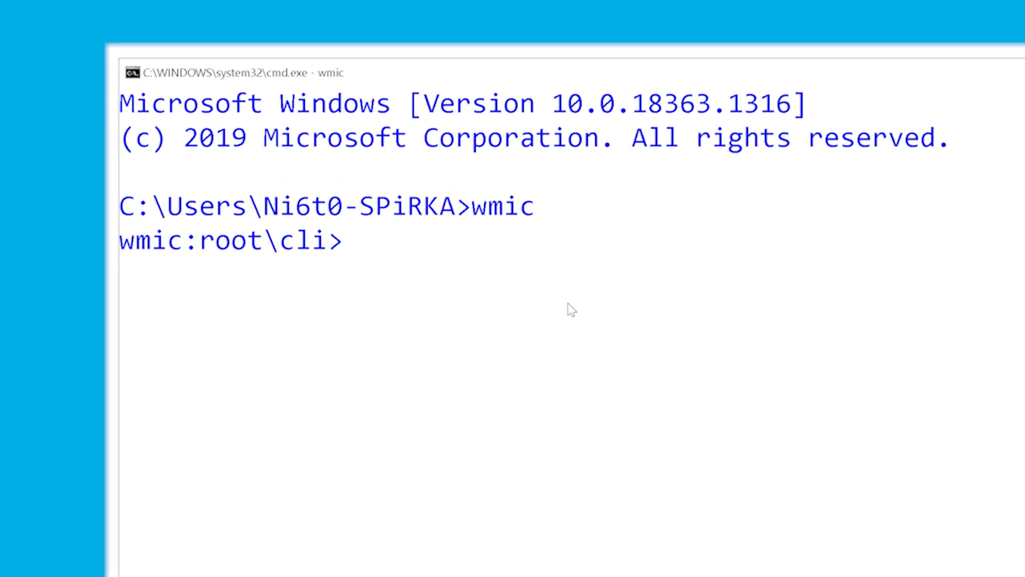
# Step: Query diskdrive get status, showing OK for all three drives, and select that output
pyautogui.write('di')
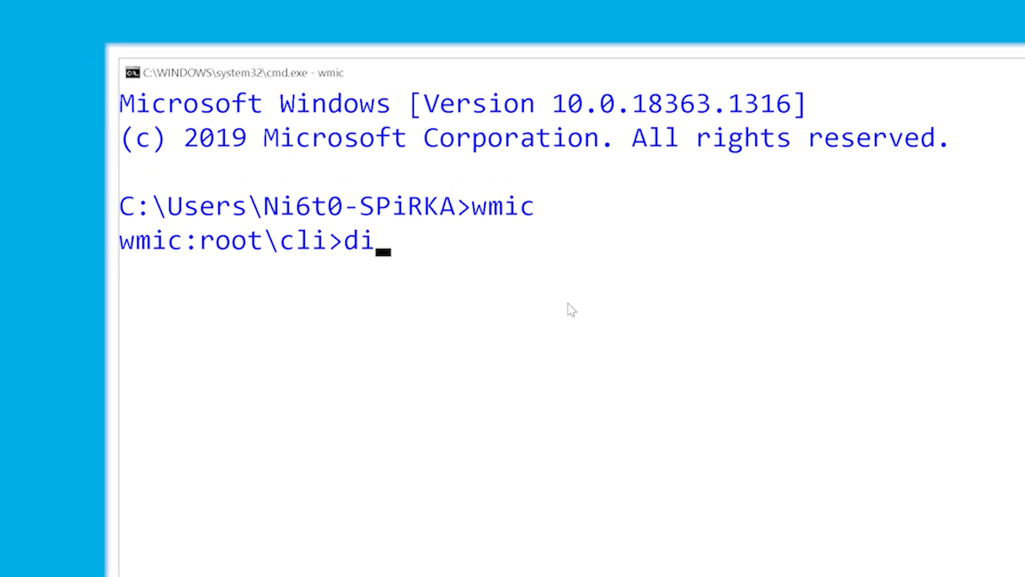
pyautogui.write('skdrive')
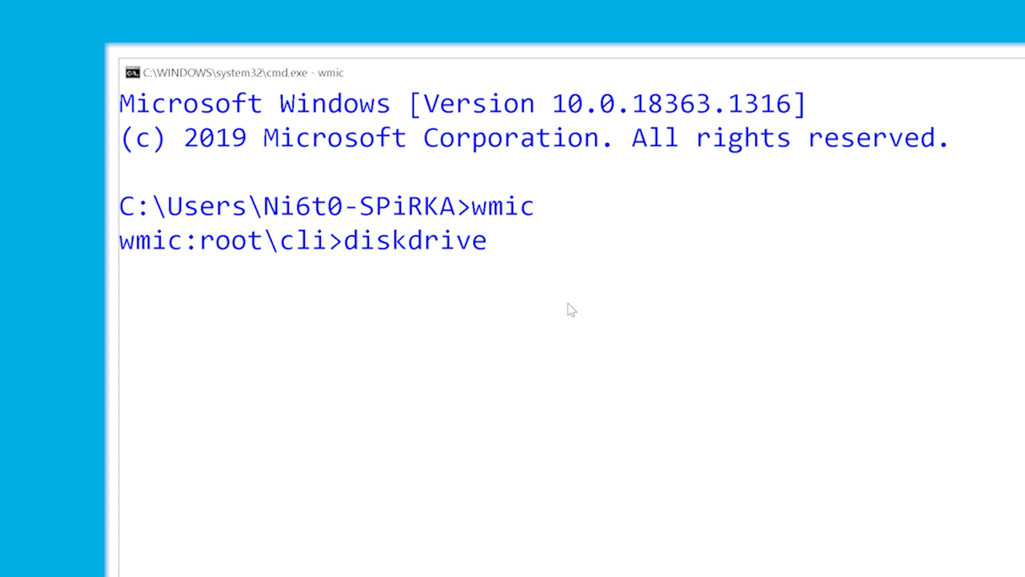
pyautogui.write('ge')
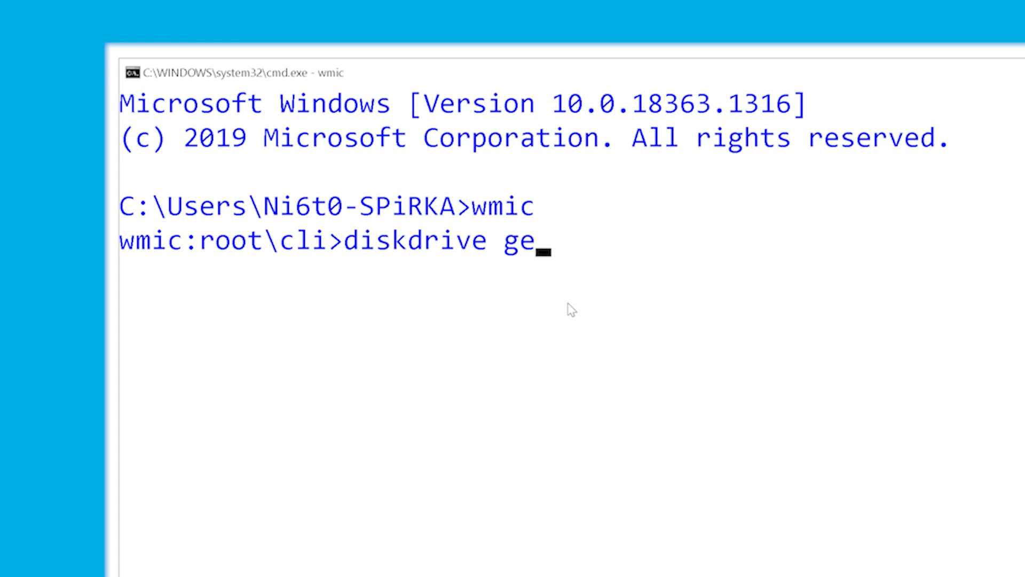
pyautogui.write('t status')
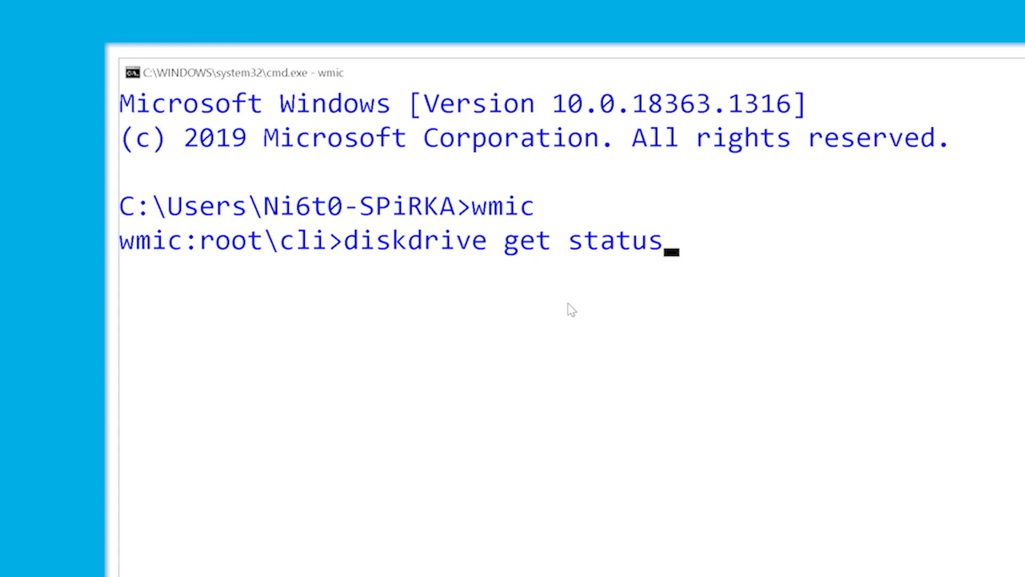
pyautogui.press('Enter')
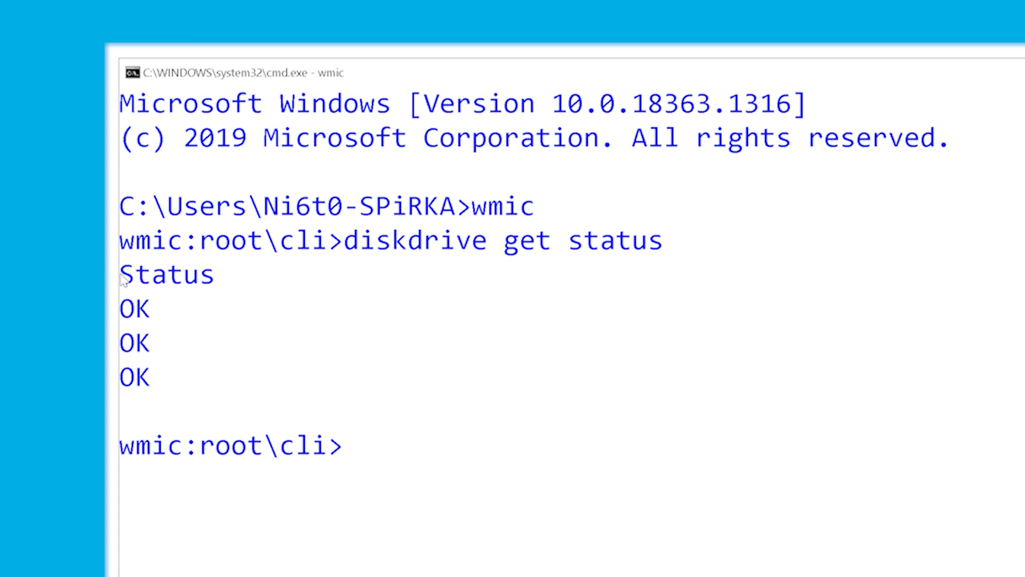
pyautogui.moveTo(121, 273); pyautogui.dragTo(163, 378)
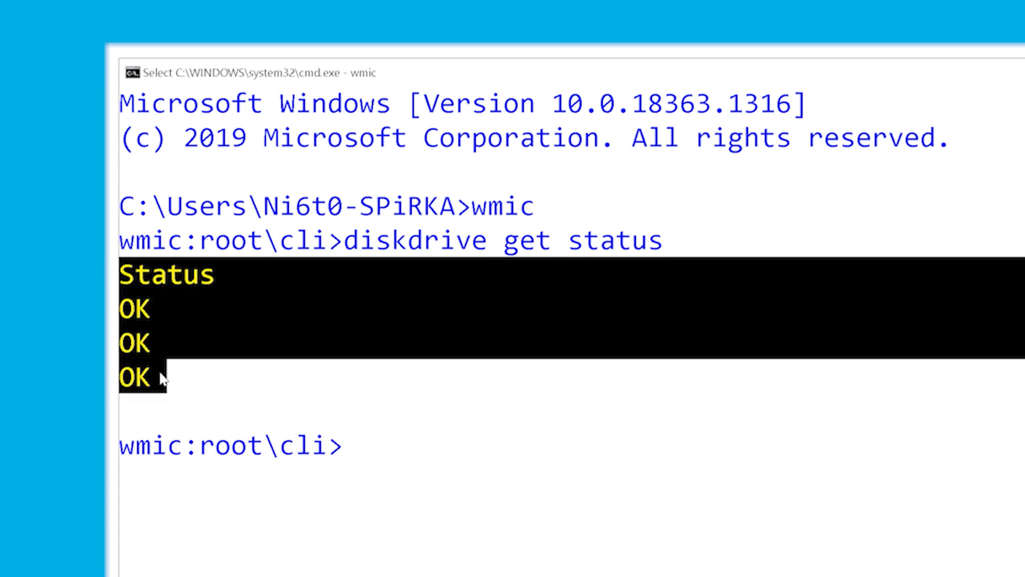